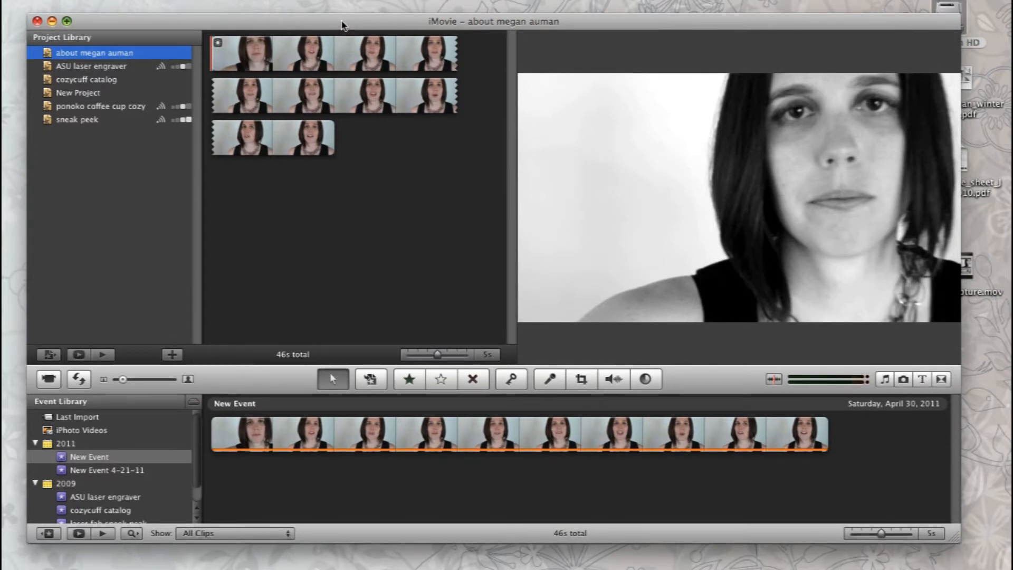
pyautogui.moveTo(353, 25)
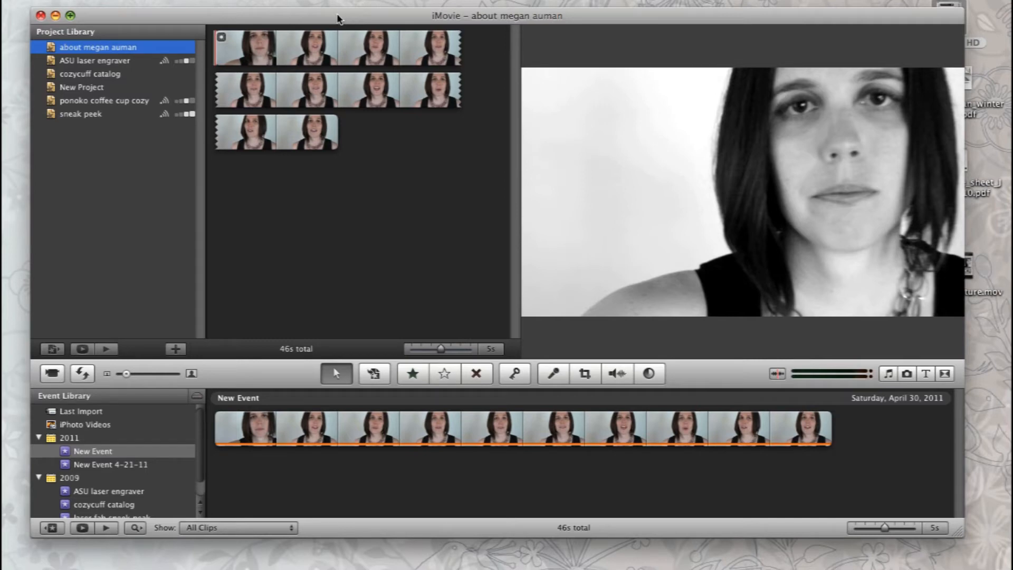
pyautogui.moveTo(335, 17)
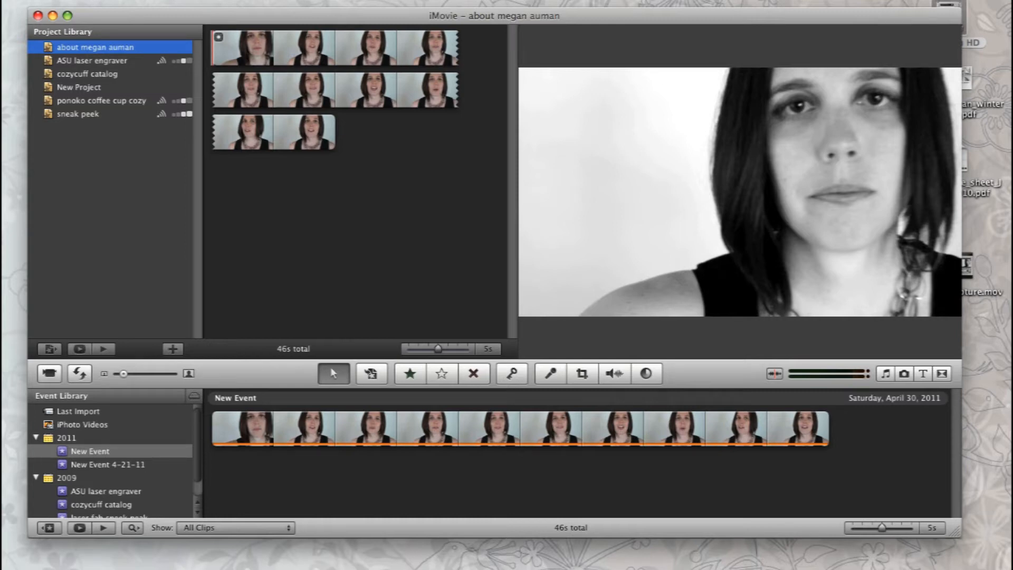
# - Create a Widescreen (16:9) iMovie project titled 'why steel jewelry'
pyautogui.click(172, 348)
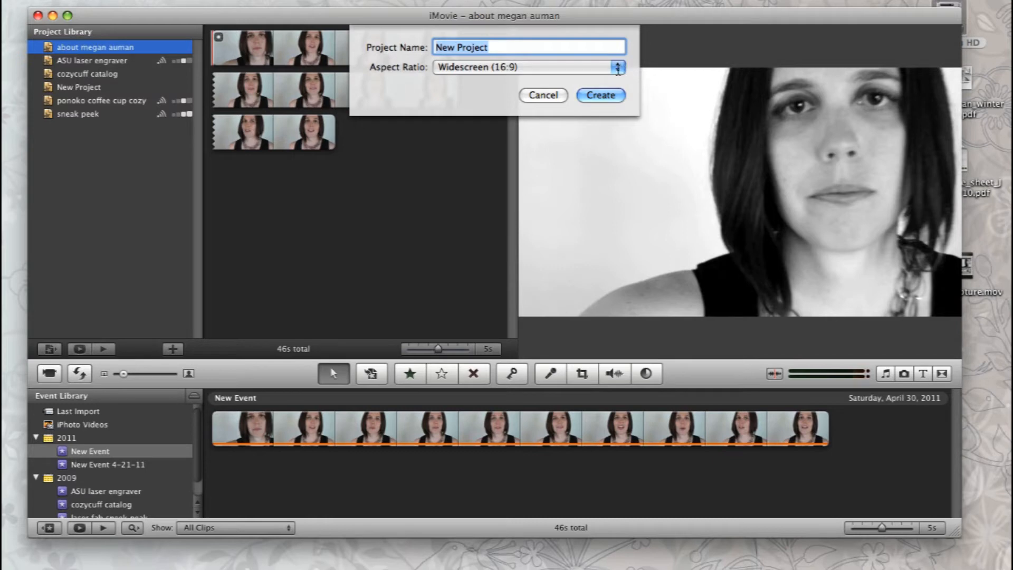
pyautogui.write('why')
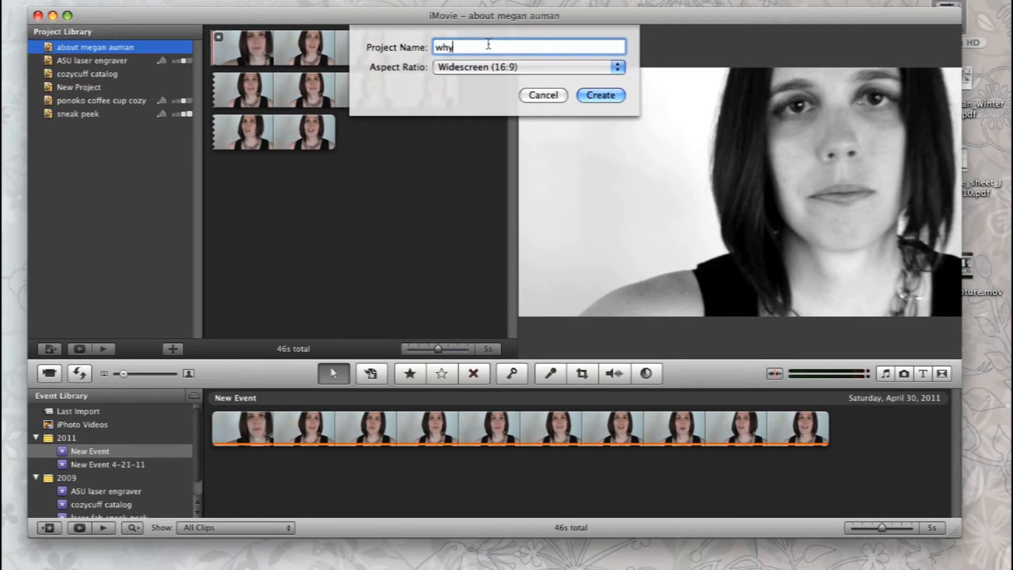
pyautogui.write('stell')
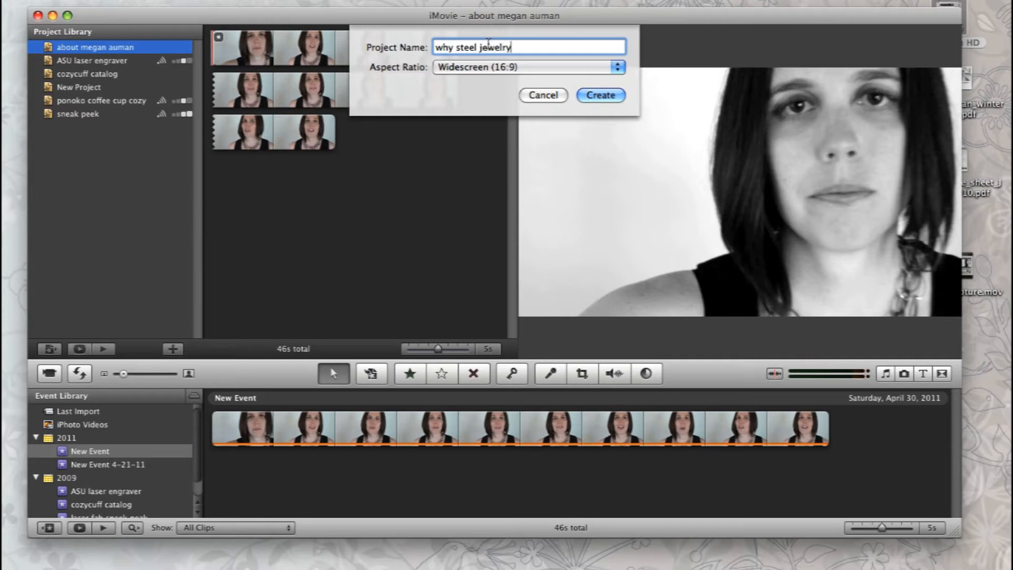
pyautogui.moveTo(613, 87)
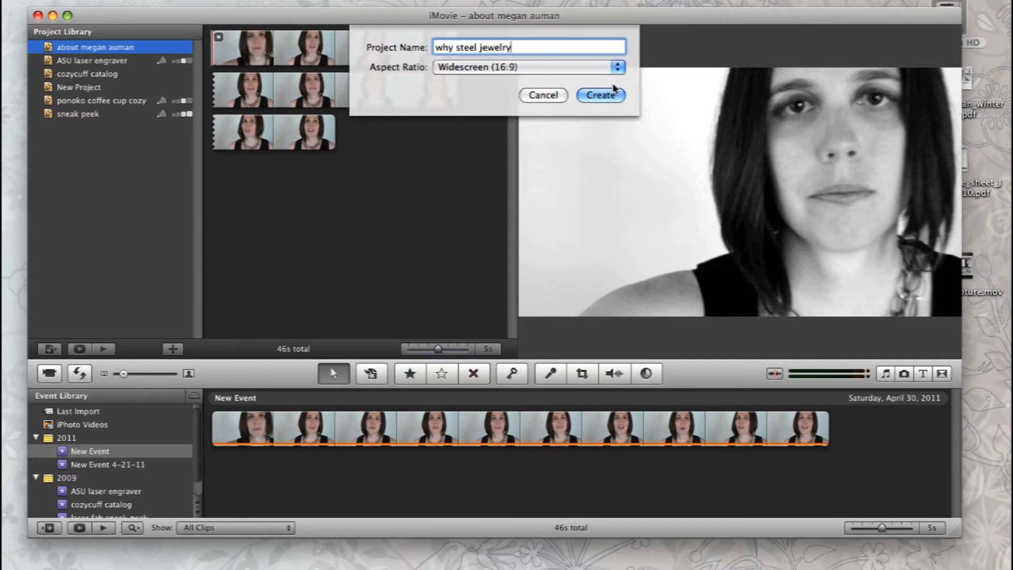
pyautogui.click(600, 95)
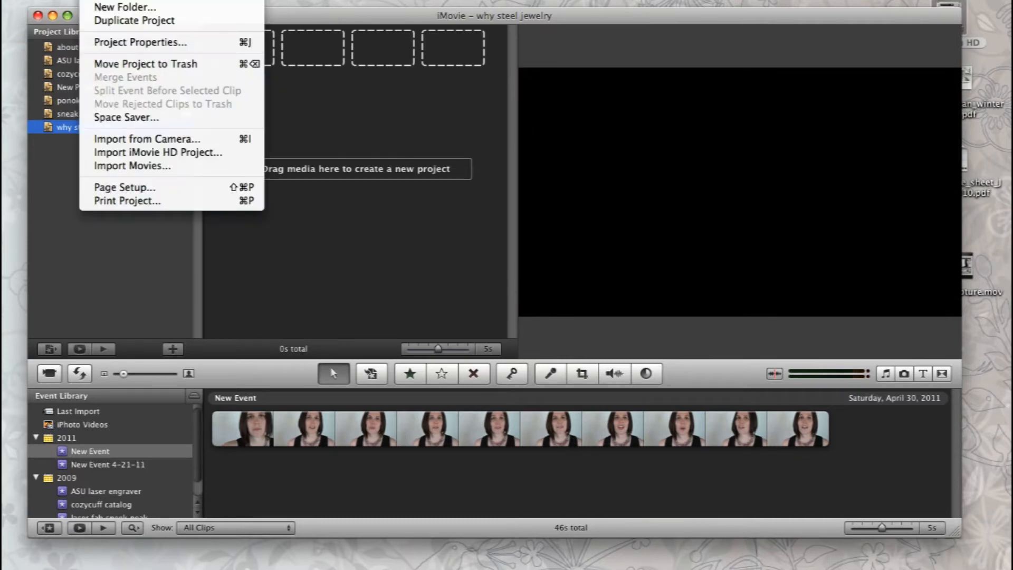
# - In Project Properties, set Initial Photo Placement to Fit in Frame instead of Ken Burns
pyautogui.click(139, 42)
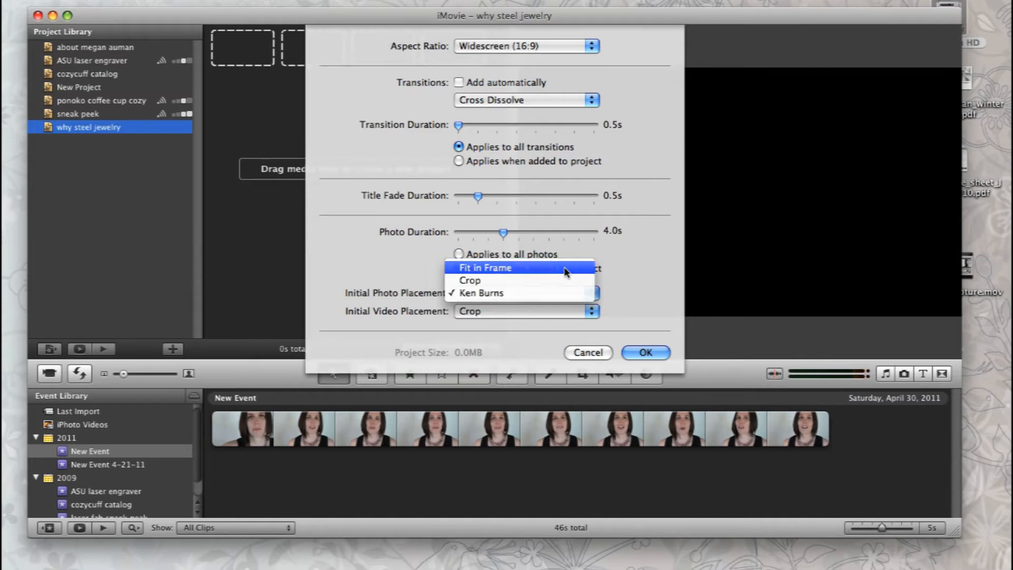
pyautogui.click(485, 268)
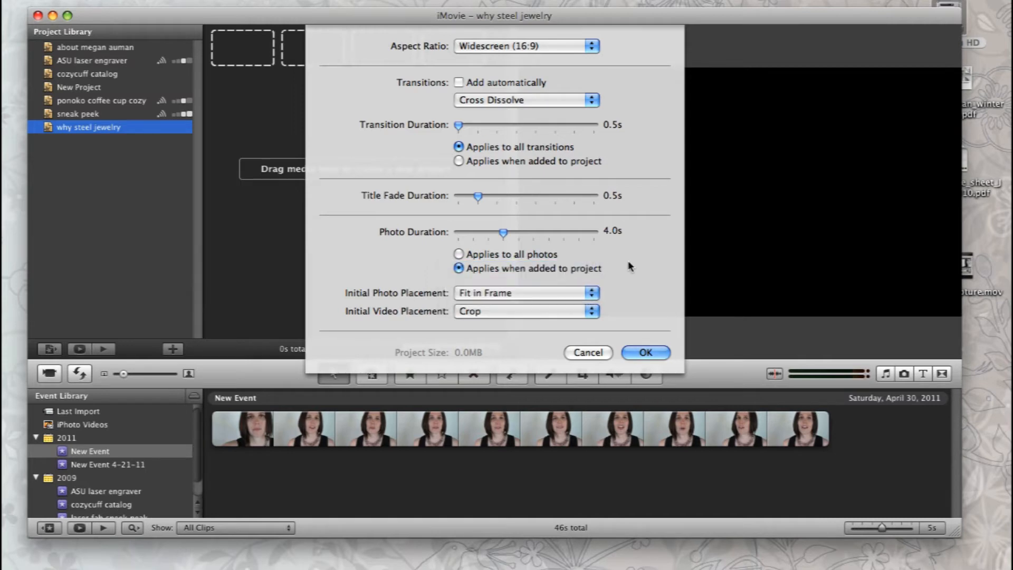
pyautogui.moveTo(630, 282)
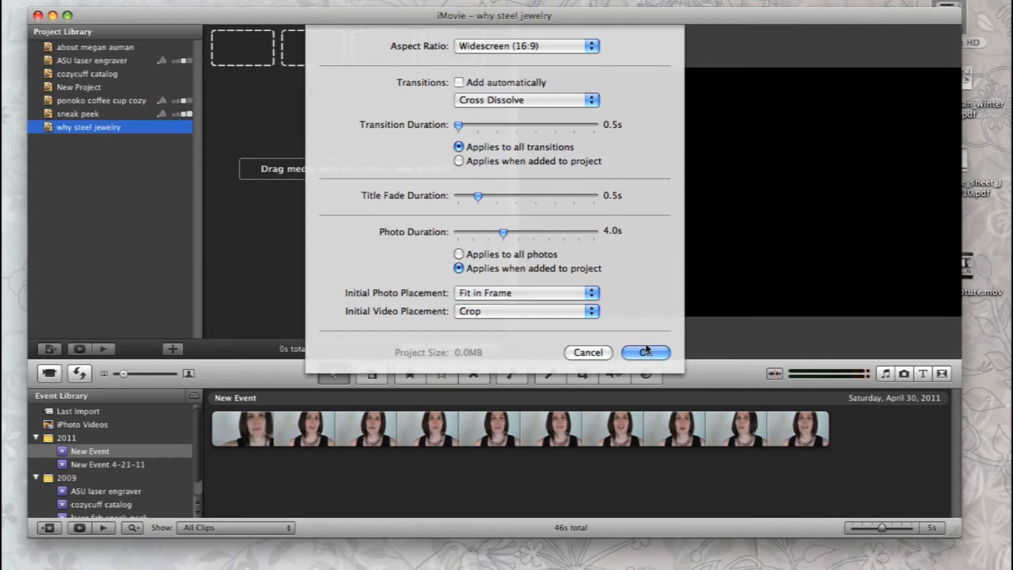
pyautogui.click(646, 352)
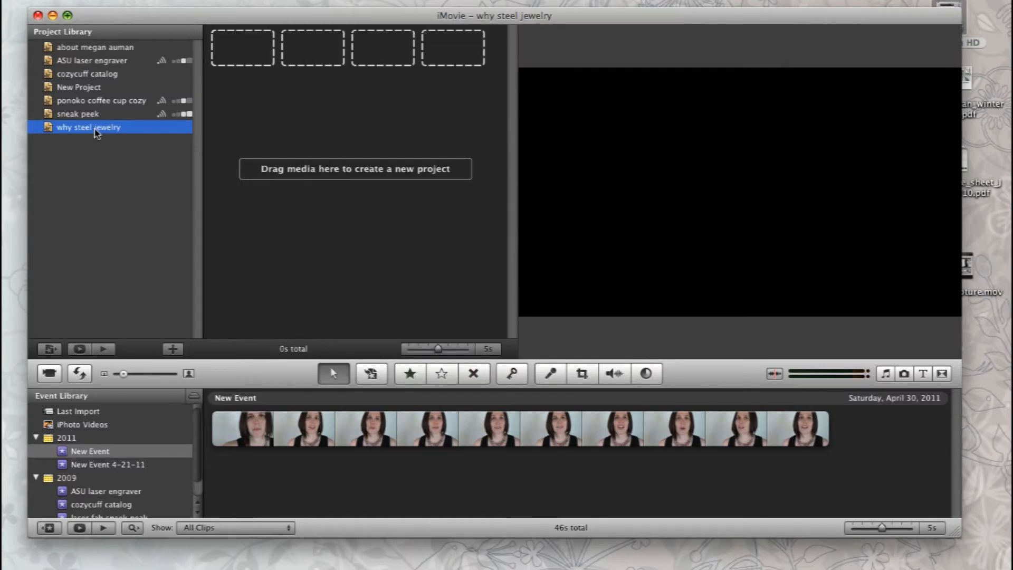
pyautogui.moveTo(29, 419)
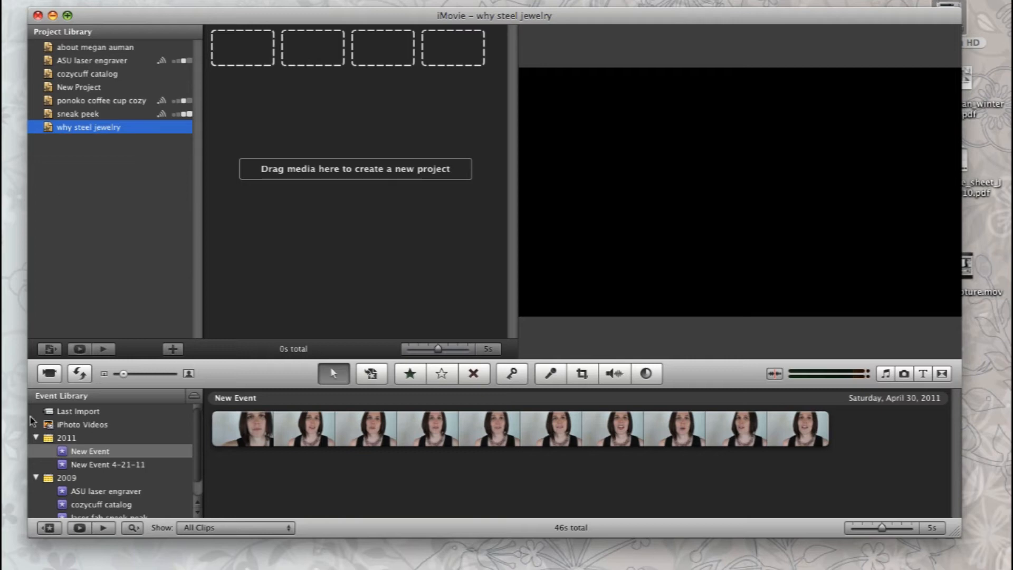
pyautogui.moveTo(89, 452)
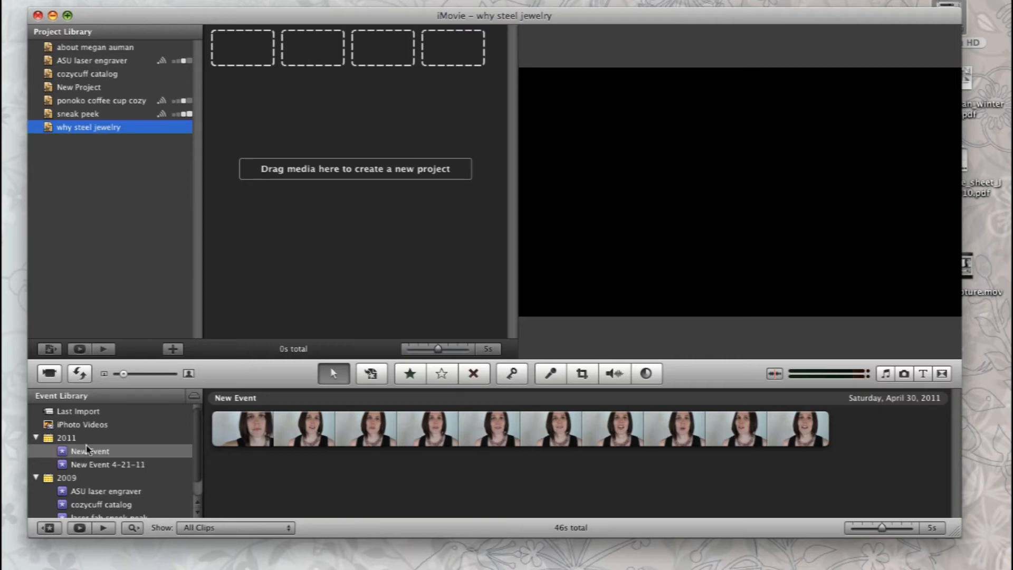
pyautogui.moveTo(25, 397)
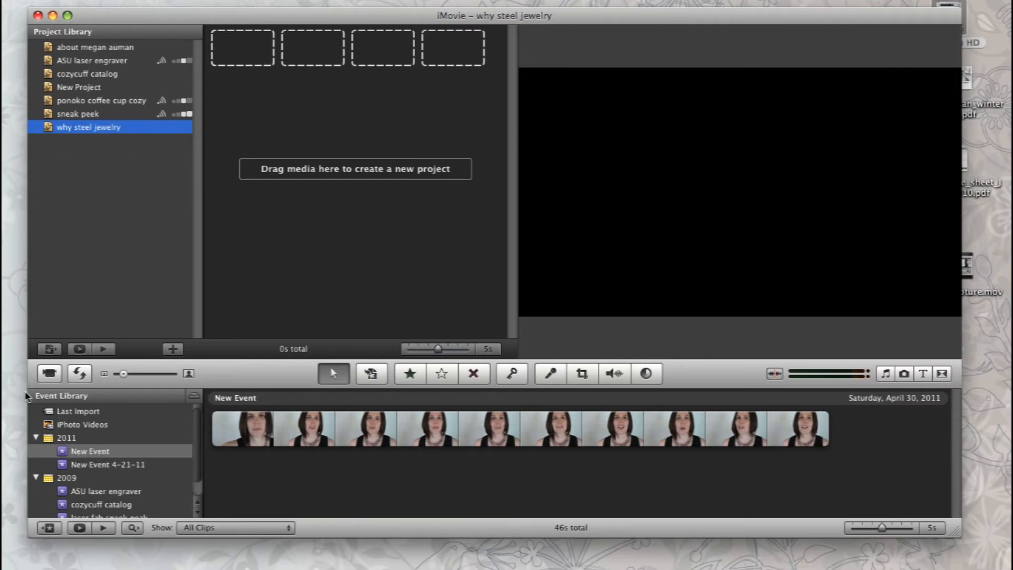
pyautogui.moveTo(48, 375)
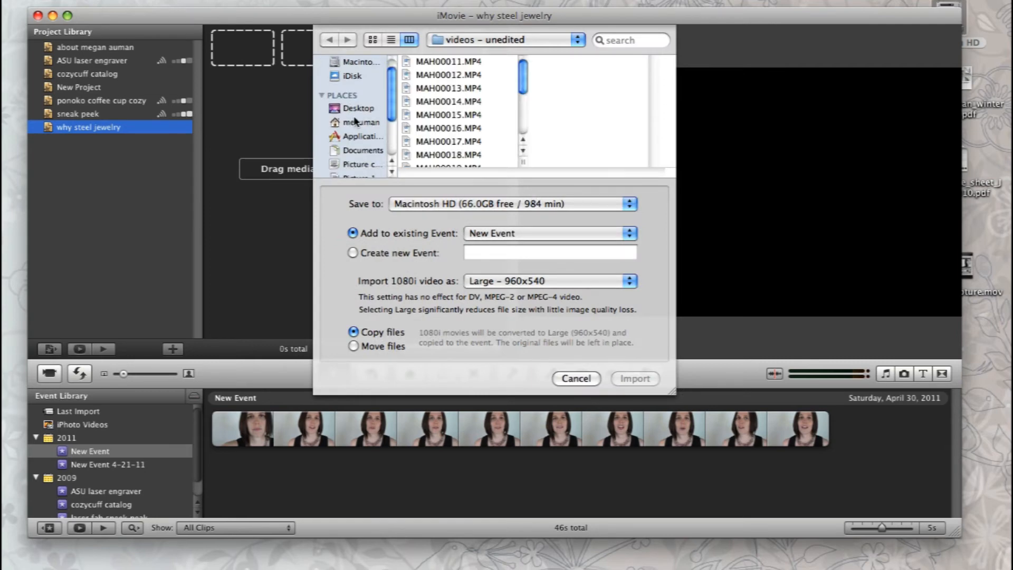
# - Browse to the home folder's 'videos - unedited' folder in the import sheet
pyautogui.click(360, 122)
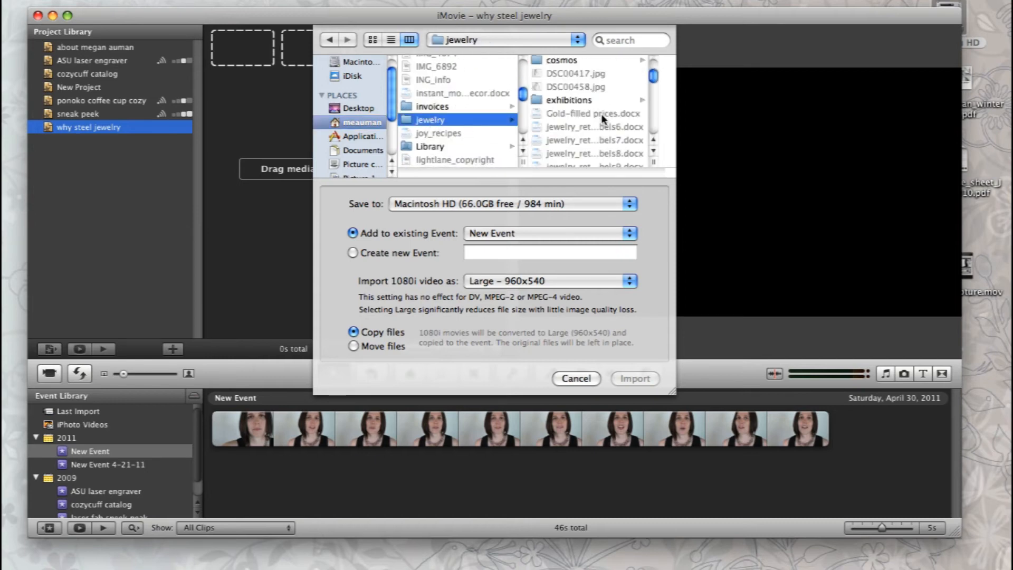
pyautogui.scroll(-3)
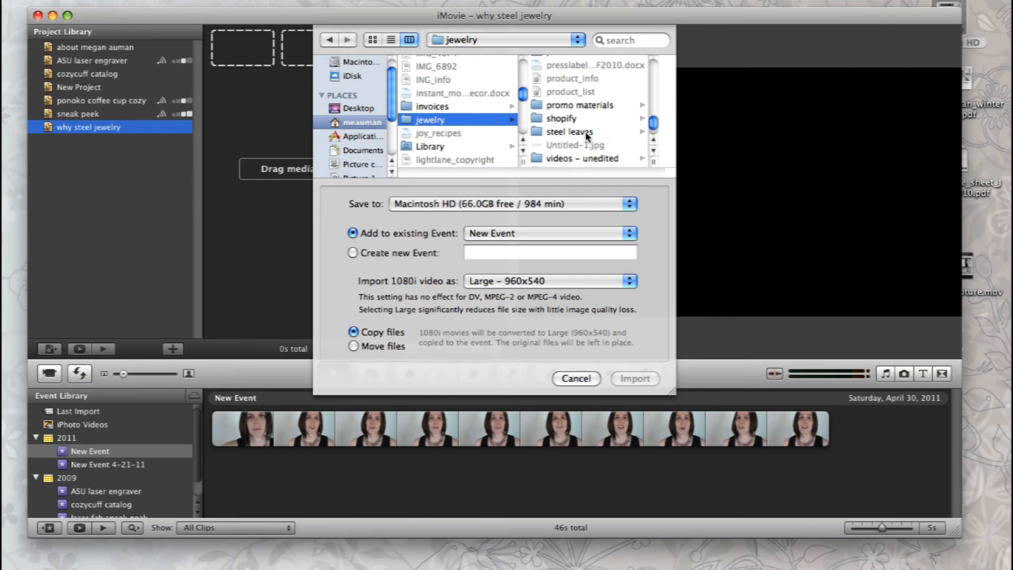
pyautogui.click(582, 159)
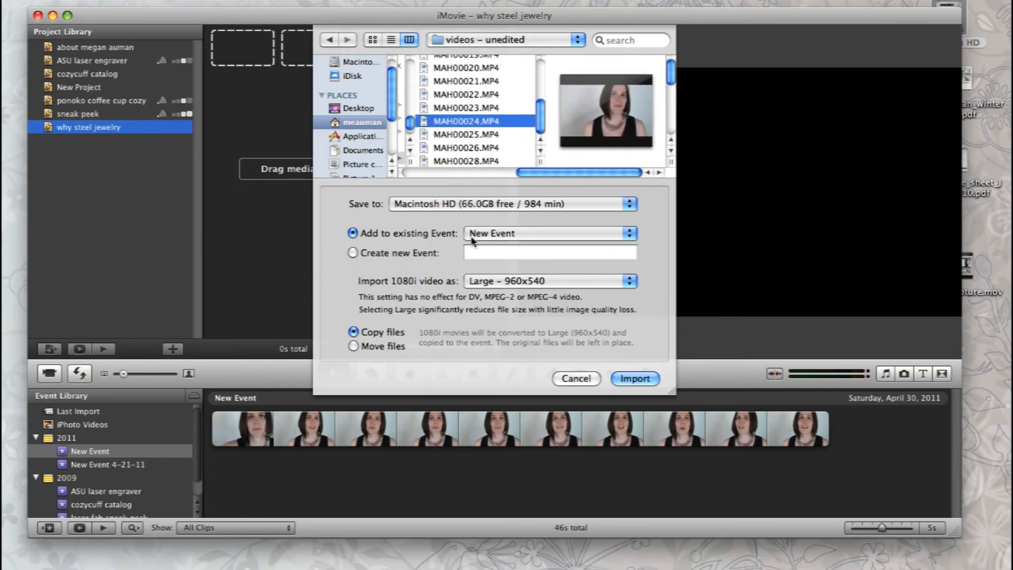
# - Import the clips into a new event 'steel jewelry' at Full 1920x1080
pyautogui.click(352, 253)
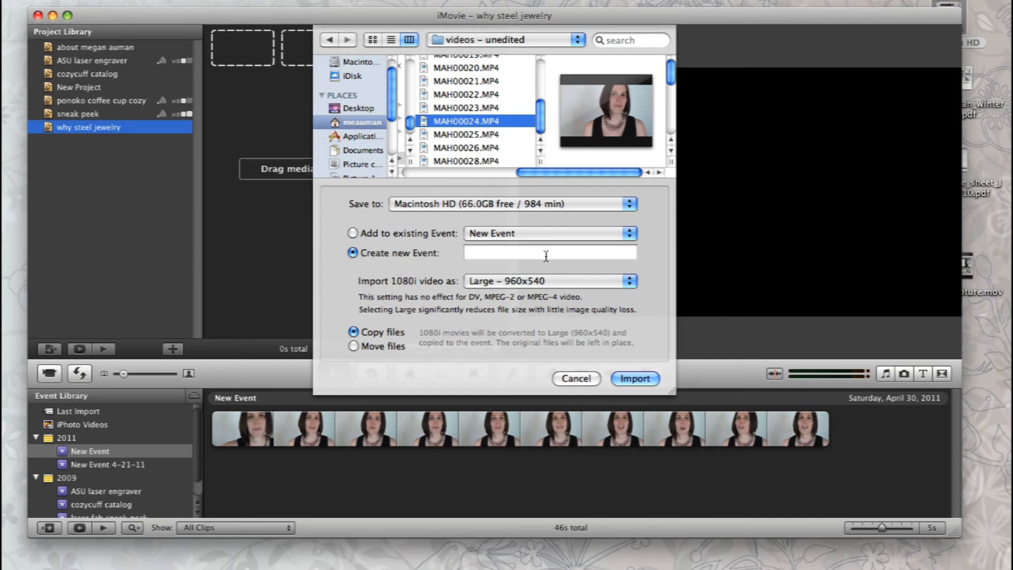
pyautogui.write('steel jewelry')
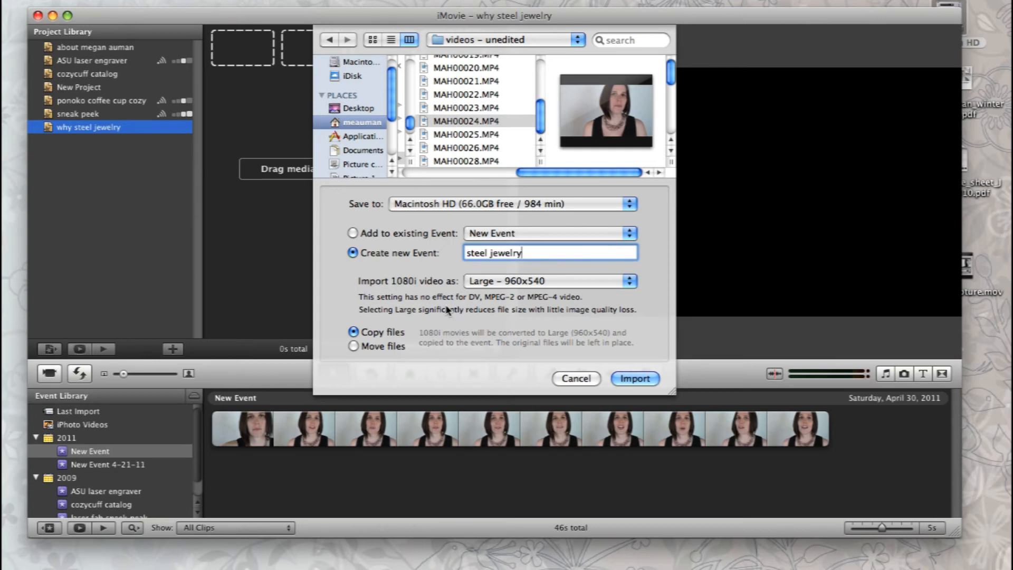
pyautogui.click(550, 281)
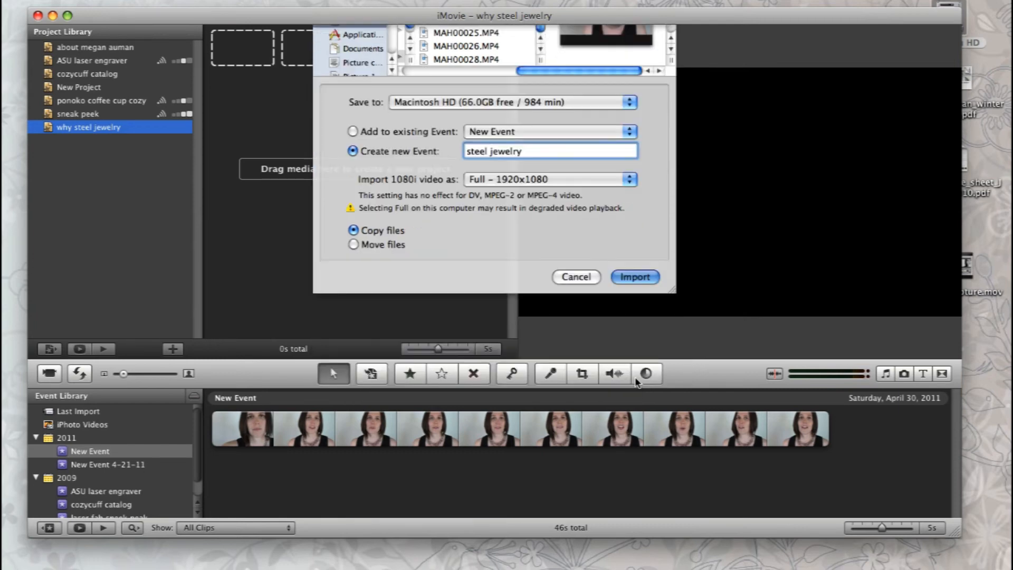
pyautogui.click(635, 277)
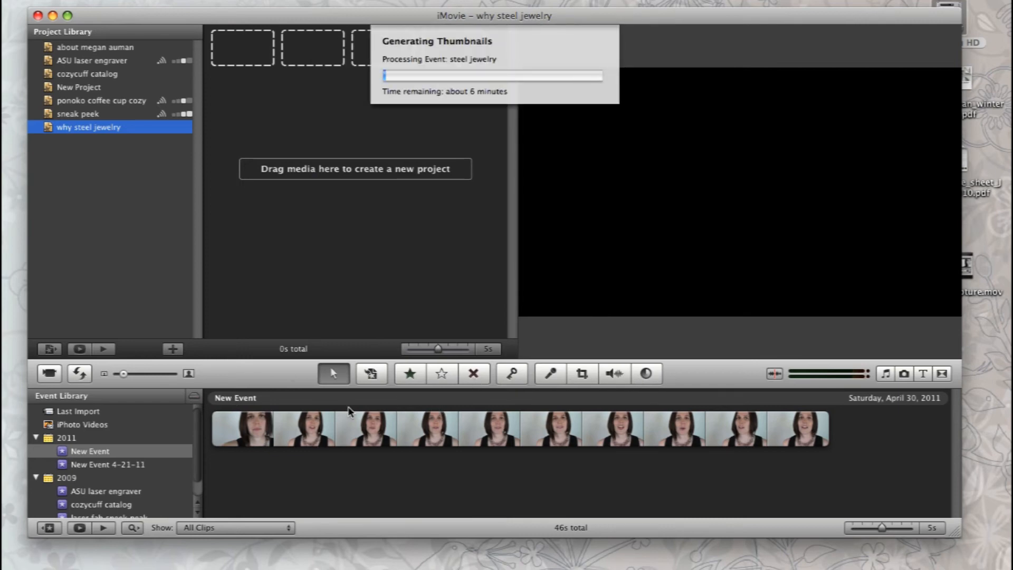
pyautogui.moveTo(266, 426)
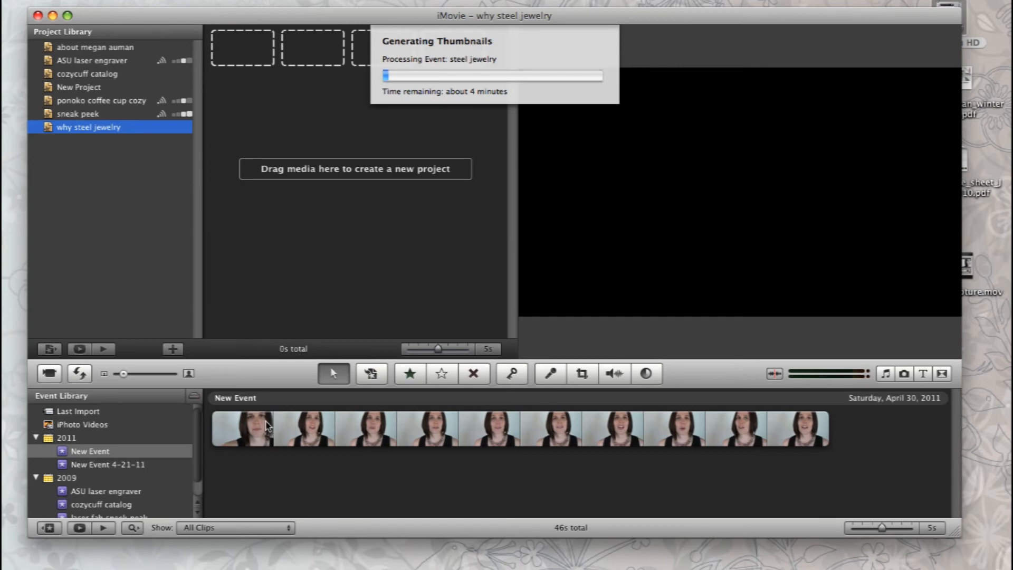
pyautogui.moveTo(172, 484)
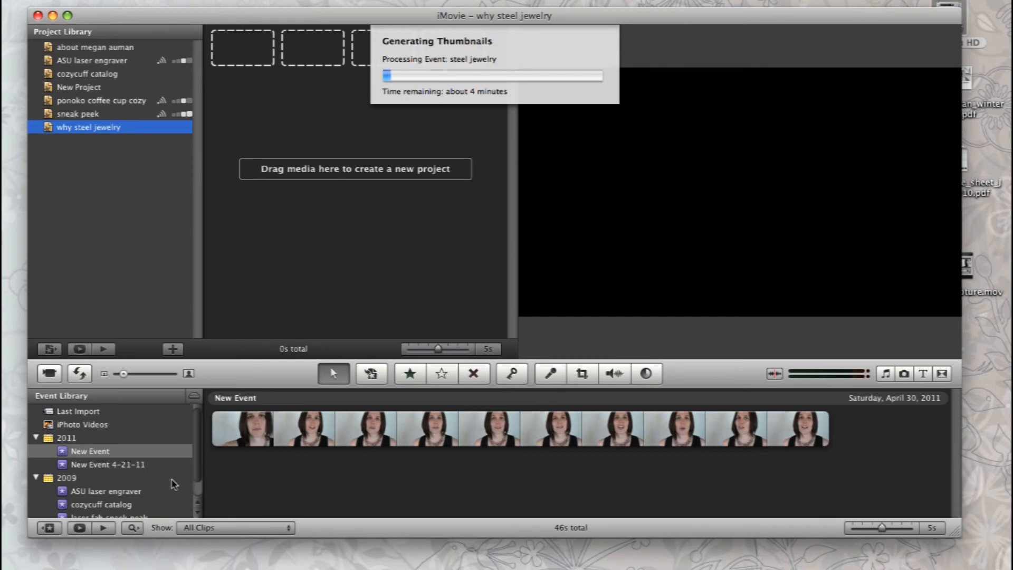
pyautogui.moveTo(583, 47)
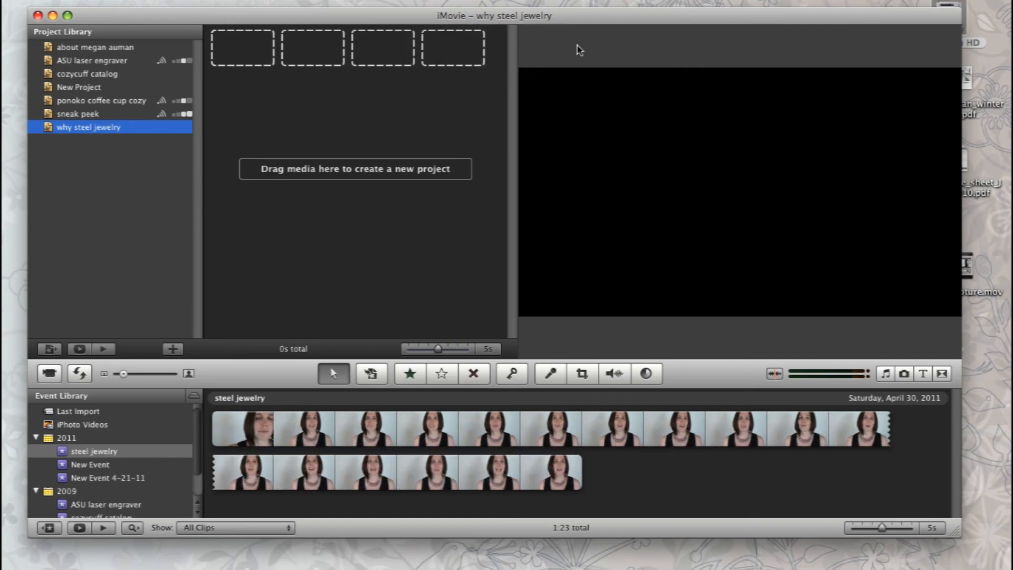
pyautogui.moveTo(743, 498)
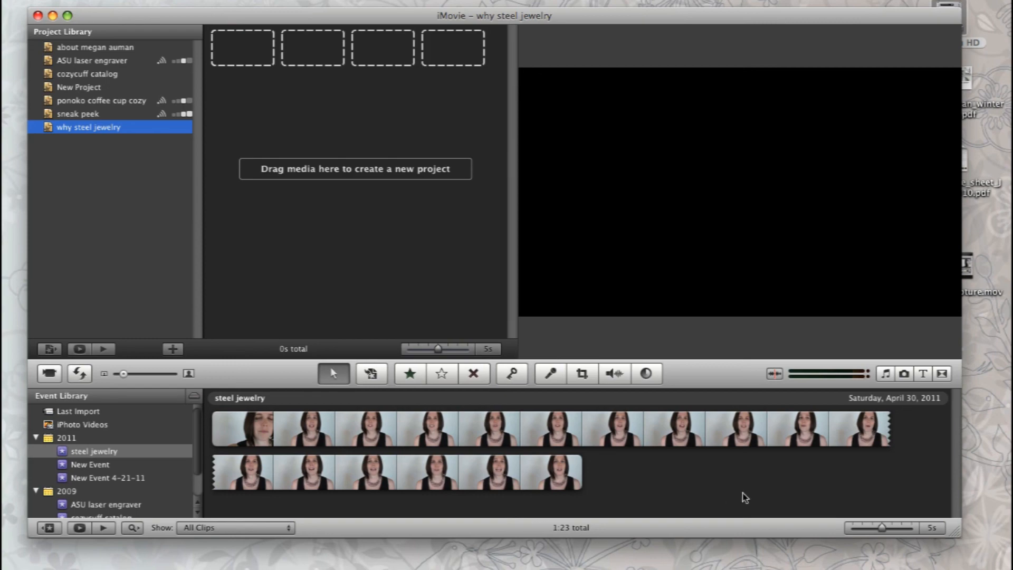
# - Show the first 'steel jewelry' event clip in the viewer
pyautogui.click(244, 428)
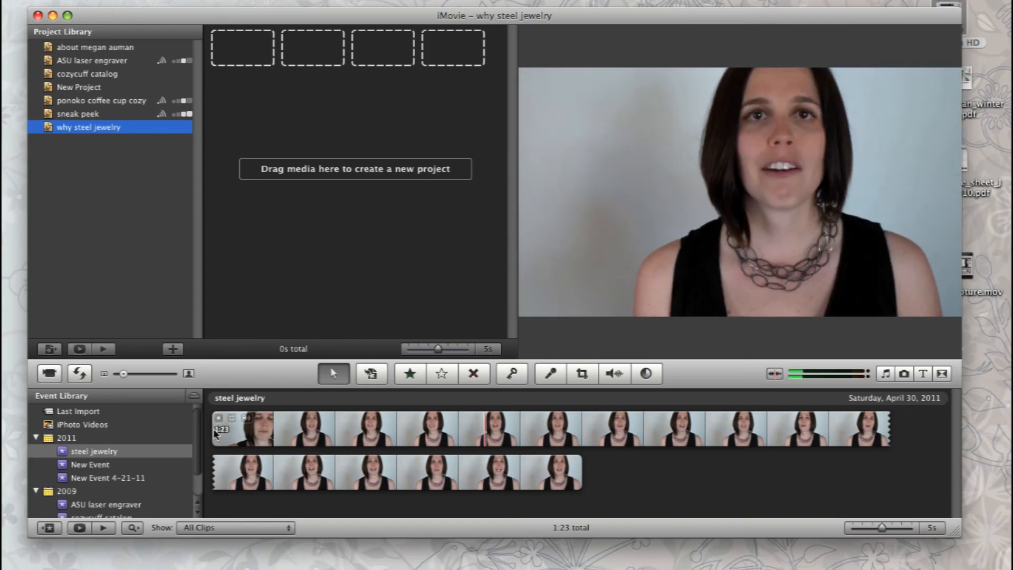